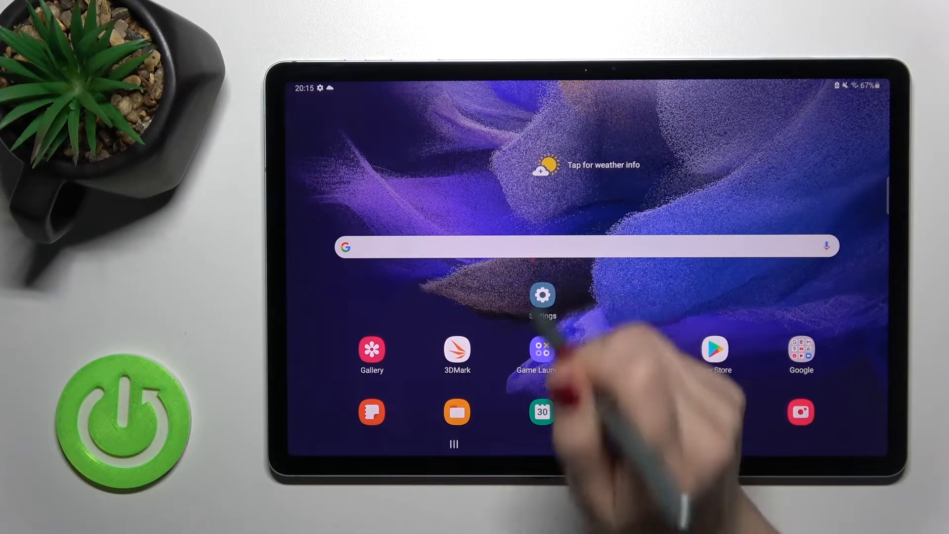
Open the Settings app and go to the Developer options page, currently switched on
{"action": "left_click", "coordinate": [541, 297]}
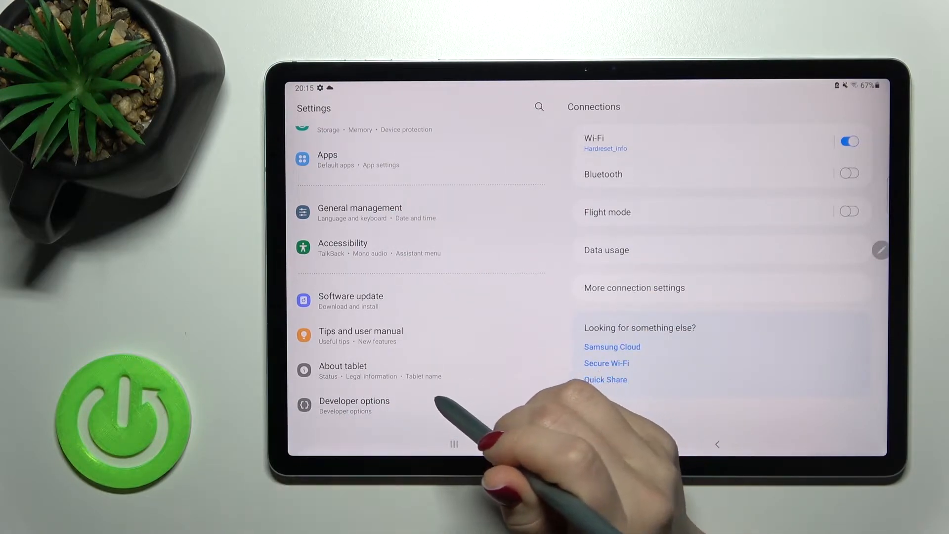
{"action": "left_click", "coordinate": [354, 406]}
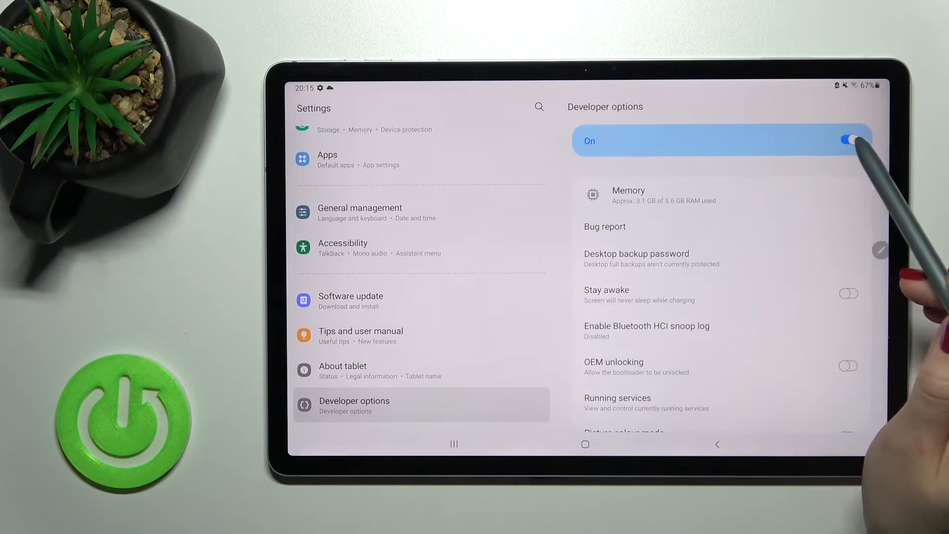
Switch the Developer options toggle off, then show the recent apps overview
{"action": "left_click", "coordinate": [848, 140]}
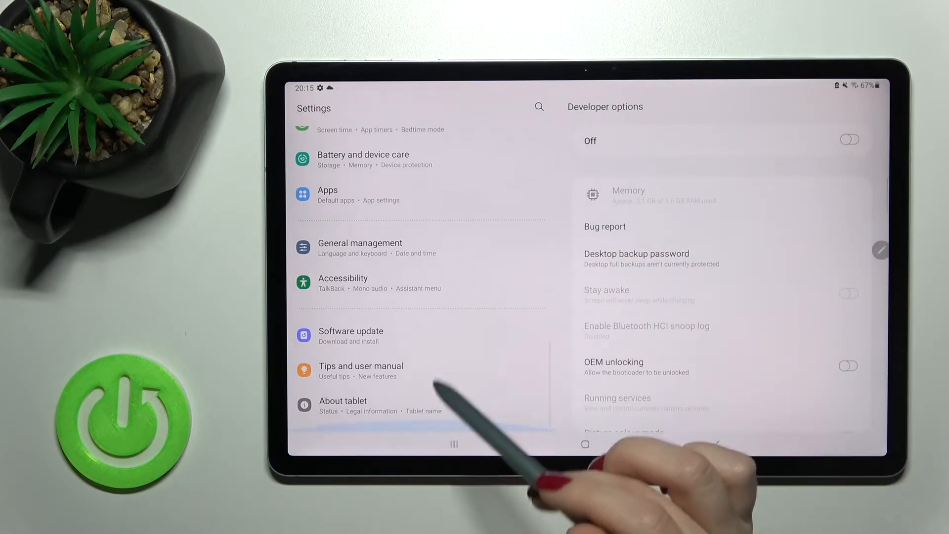
{"action": "mouse_move", "coordinate": [454, 388]}
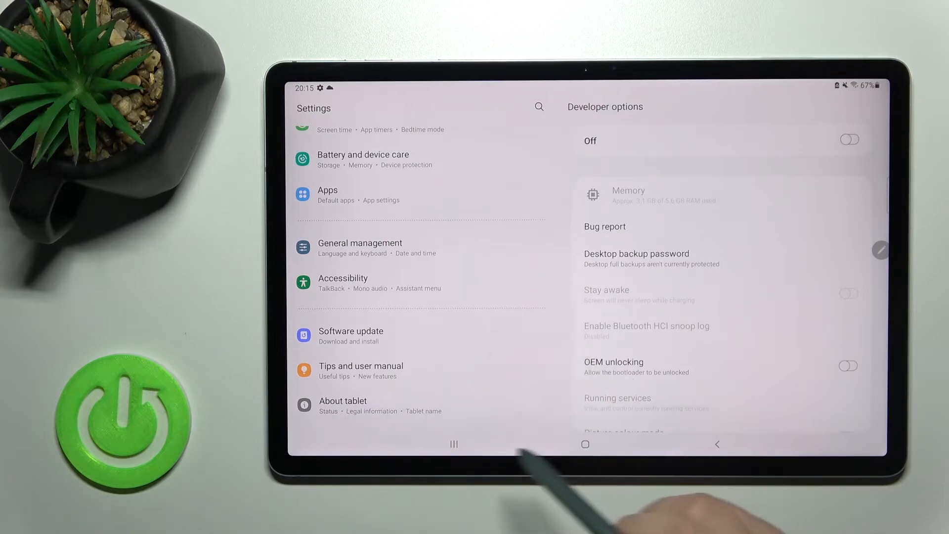
{"action": "left_click", "coordinate": [585, 444]}
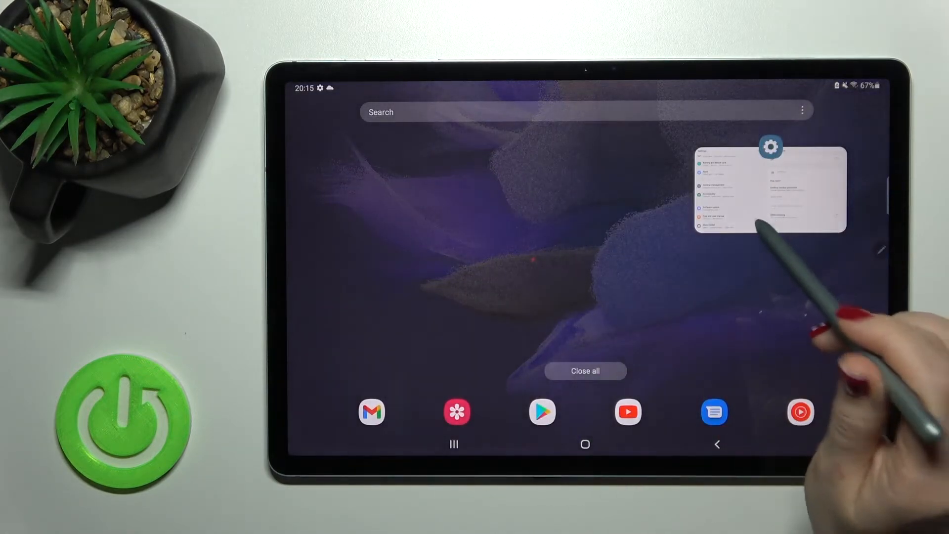